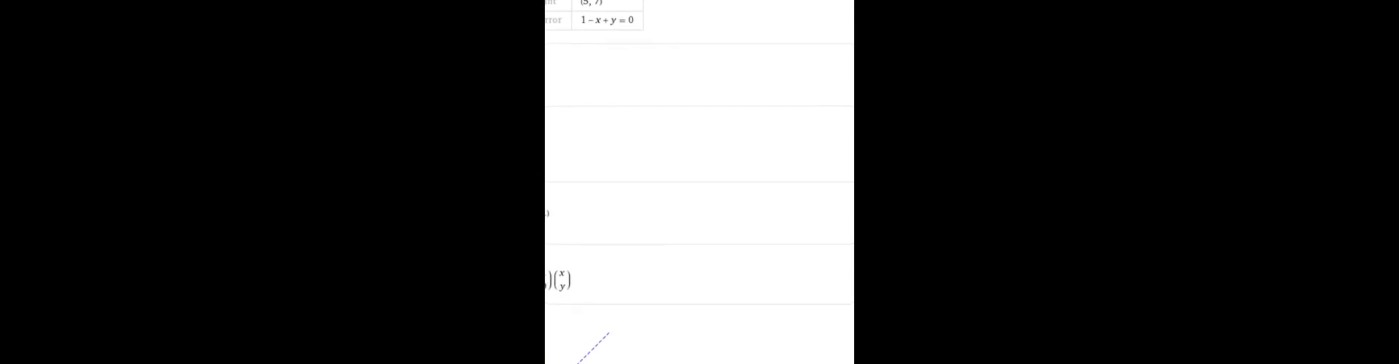
scroll("down", 3)
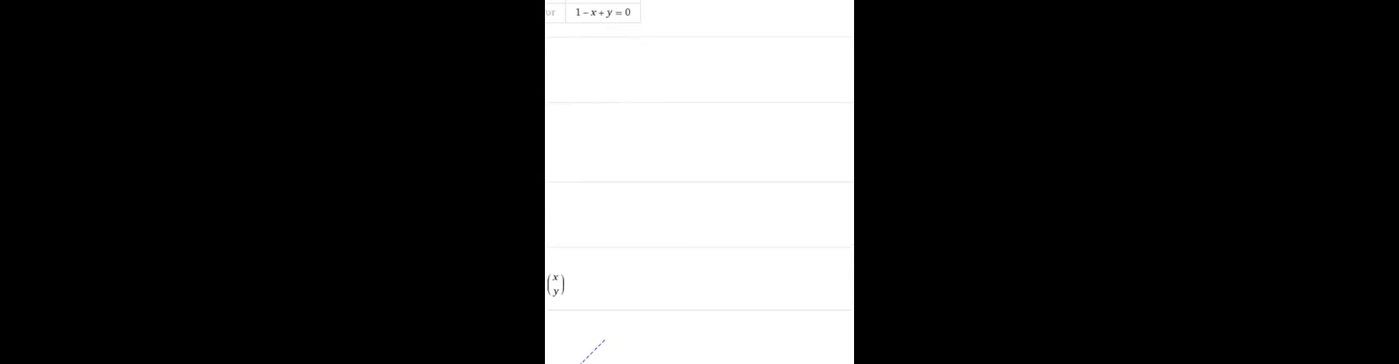